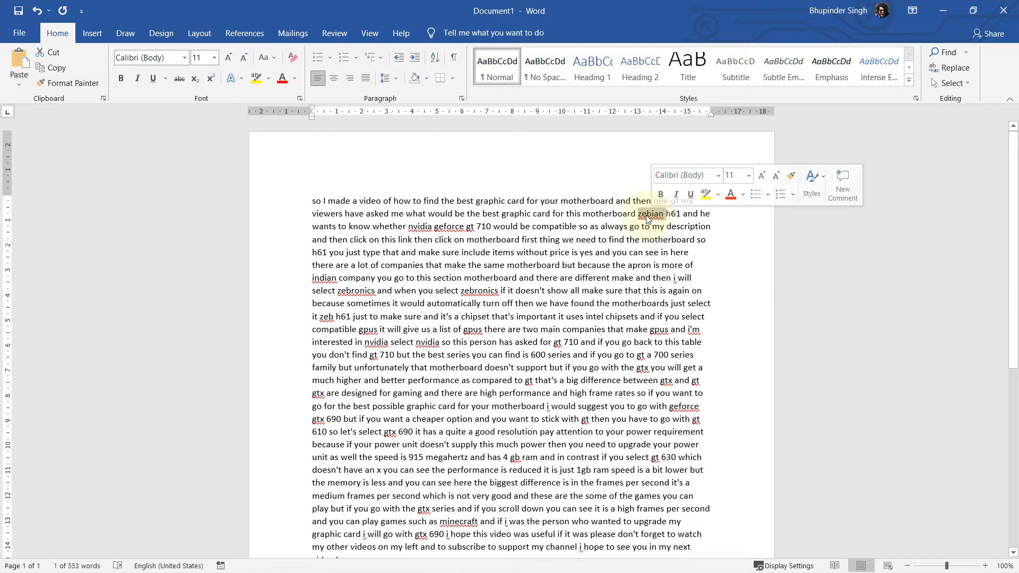
- Bring up Find and Replace (Ctrl+H) with the selected 'zebian' as the search term
key("ctrl+h")
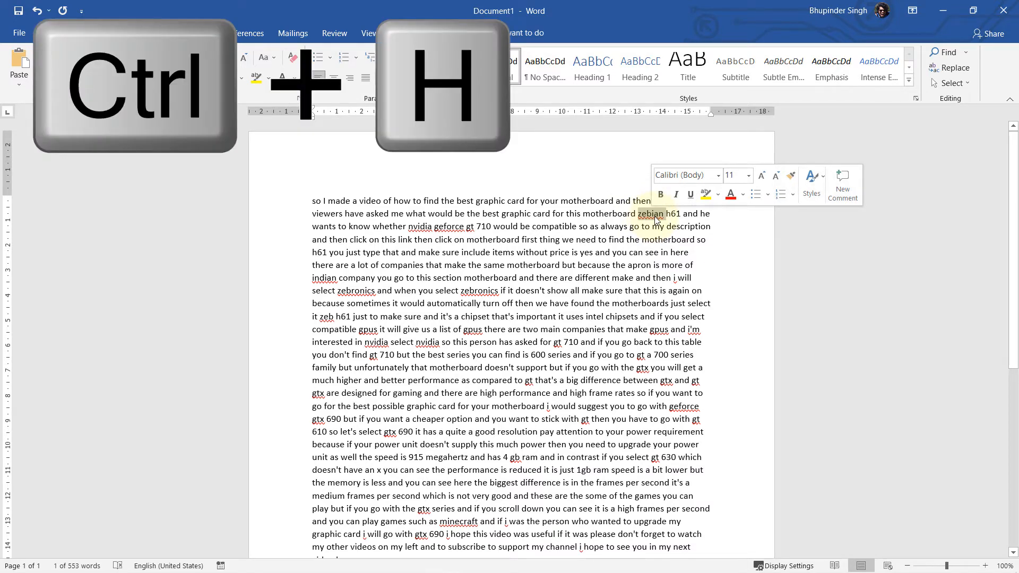
key("ctrl+h")
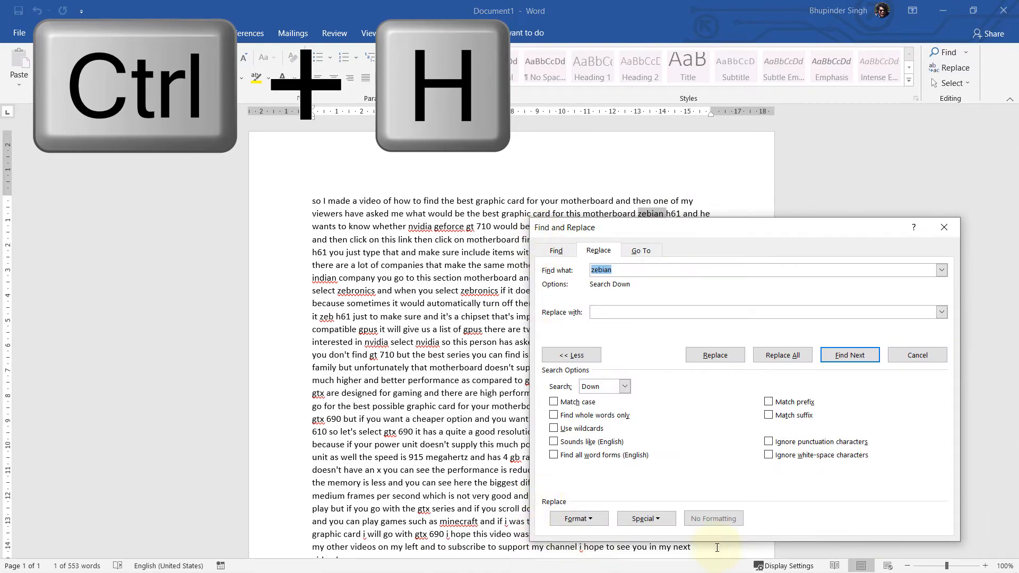
- Expand the Search Options with More >>, toggling Less/More to demonstrate
left_click(571, 354)
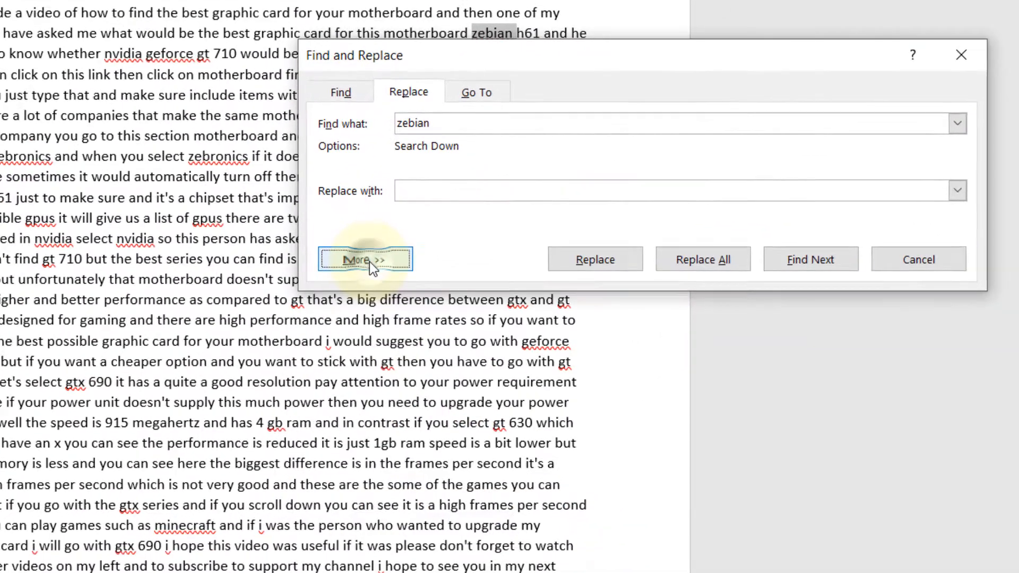
left_click(364, 259)
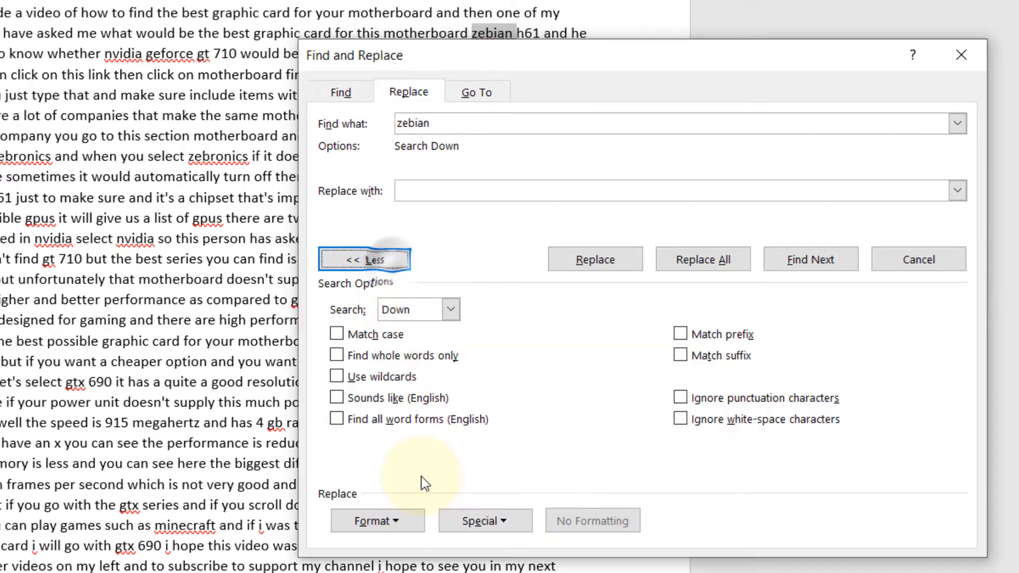
left_click(364, 259)
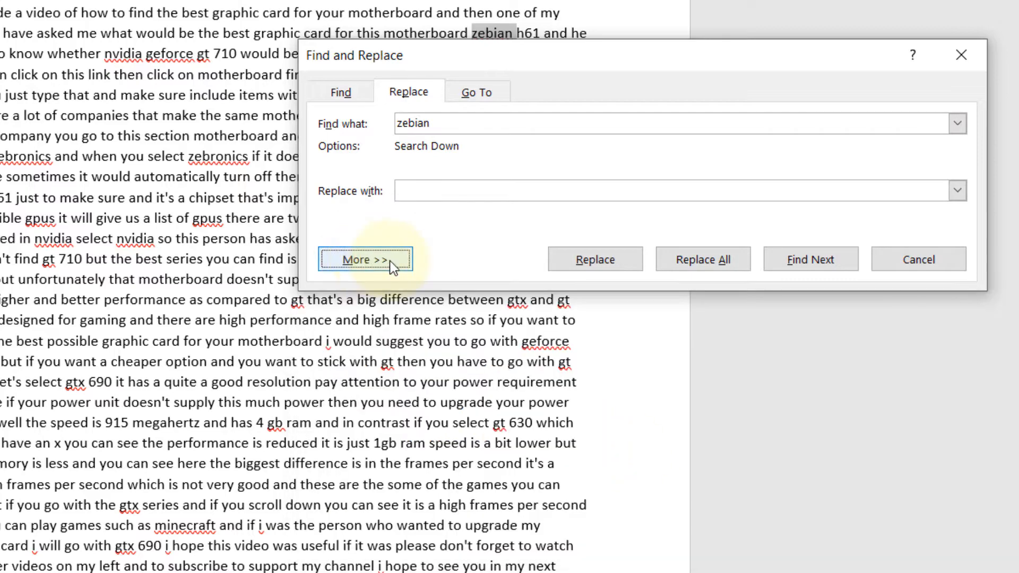
left_click(364, 259)
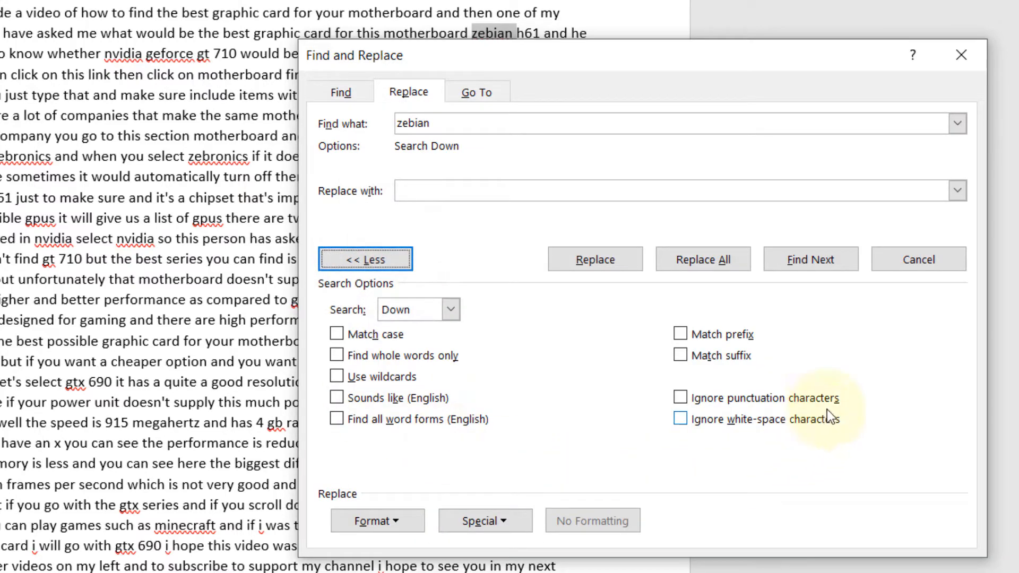
mouse_move(618, 423)
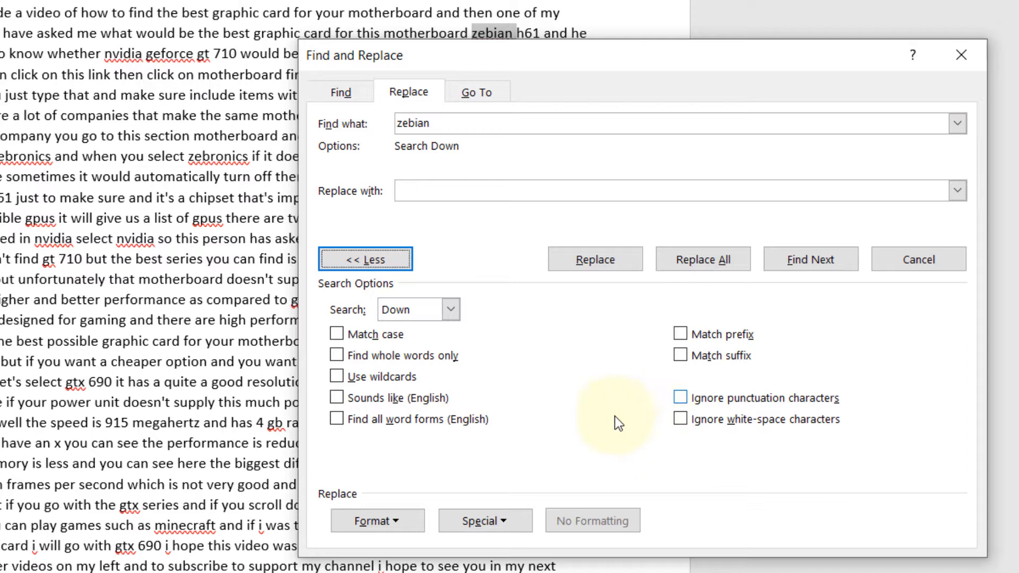
mouse_move(396, 148)
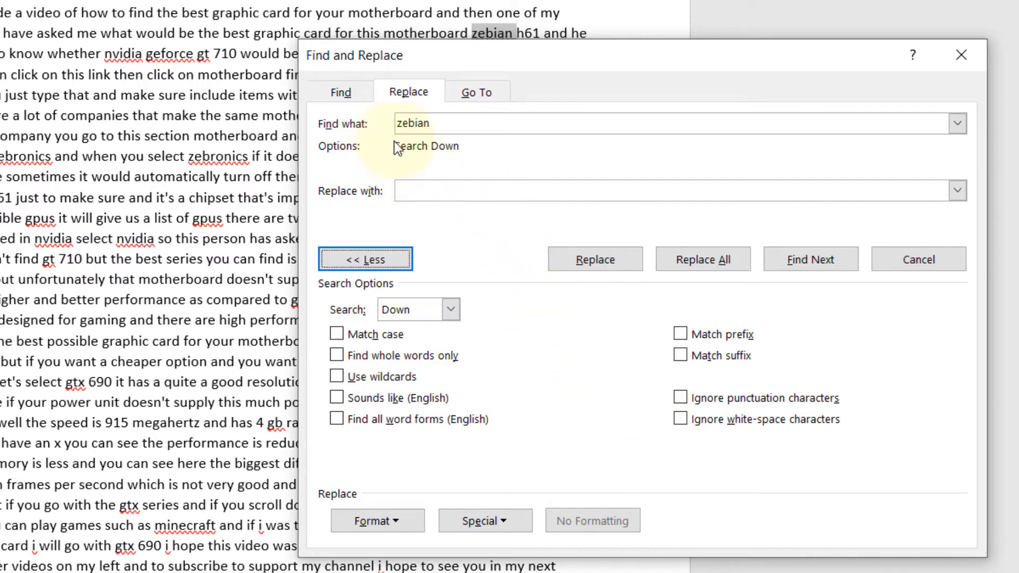
mouse_move(428, 145)
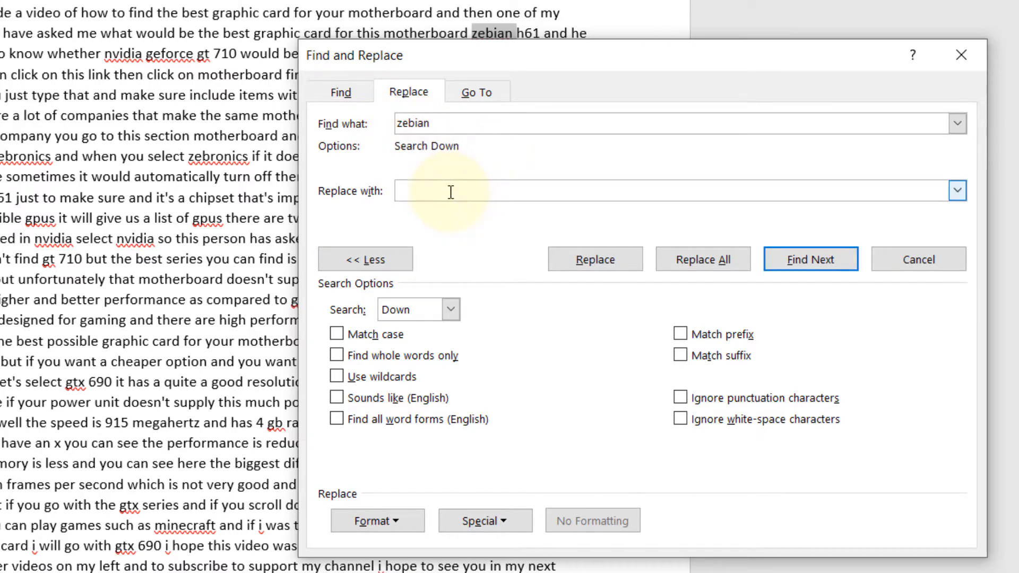
- Enter 'Zebion' as the replacement text, capitalising its first letter
type("zeb")
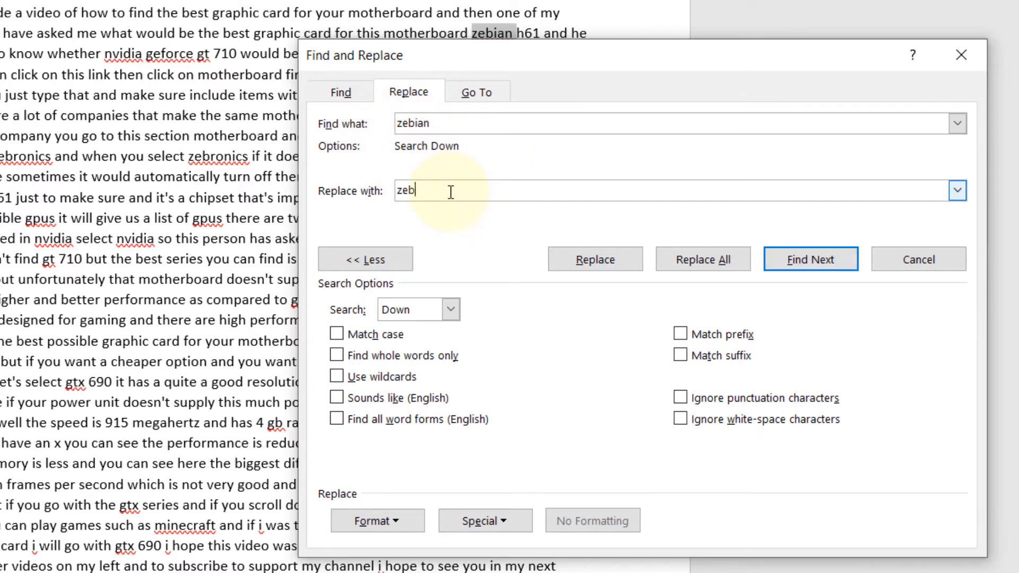
type("ion")
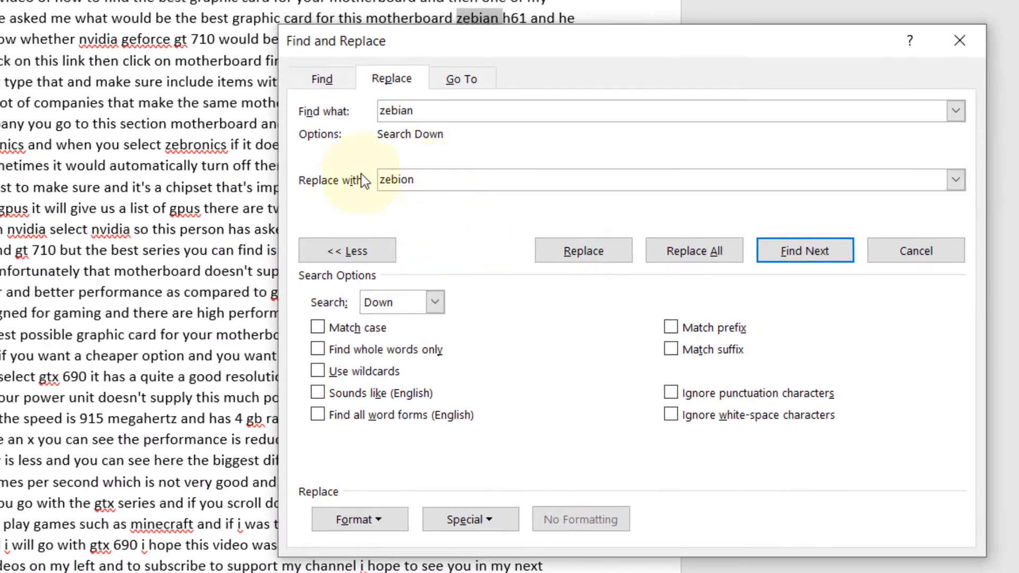
left_click(584, 180)
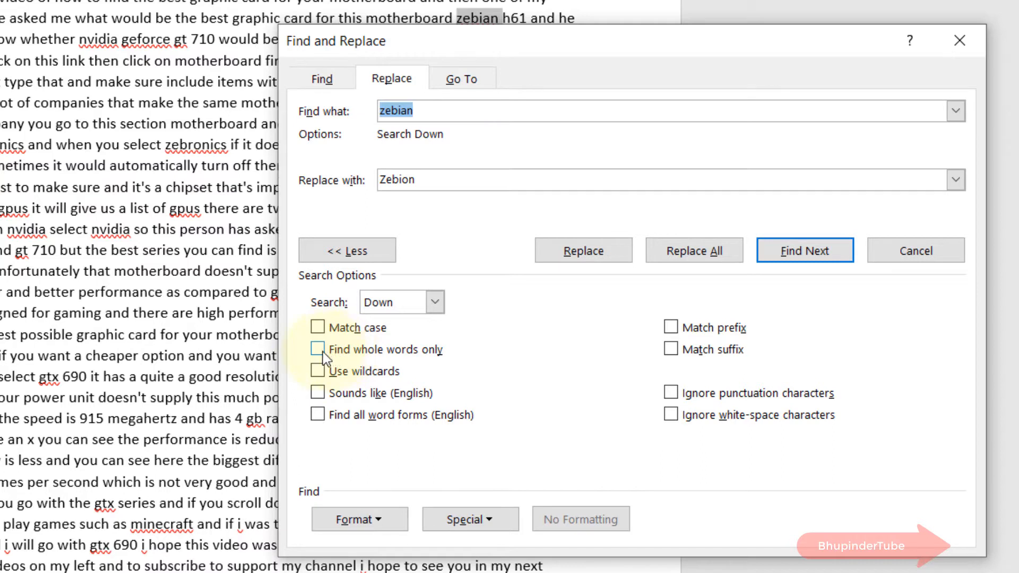
- Switch on 'Find whole words only' so only standalone 'zebian' matches
left_click(317, 349)
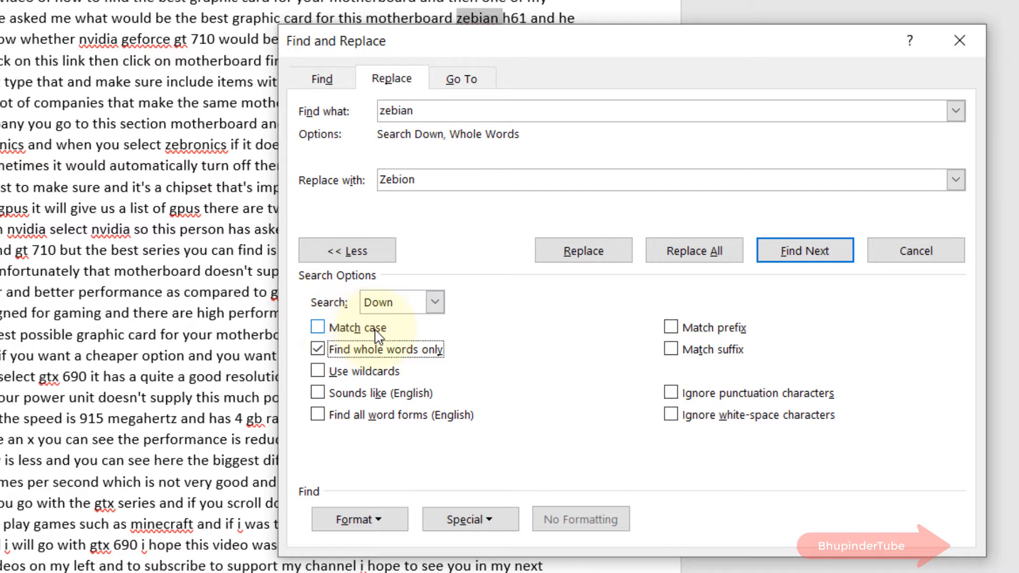
mouse_move(771, 371)
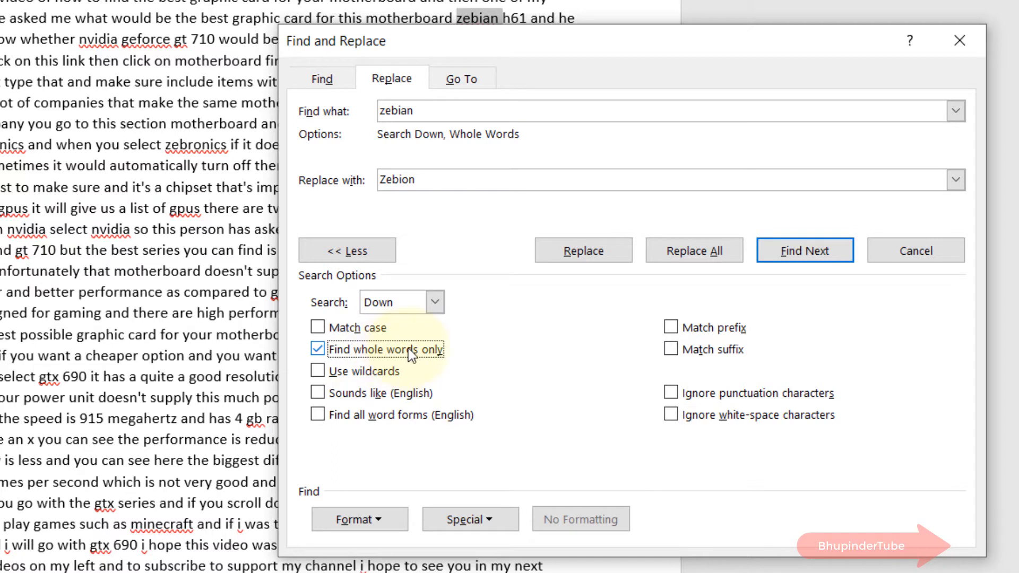
mouse_move(633, 290)
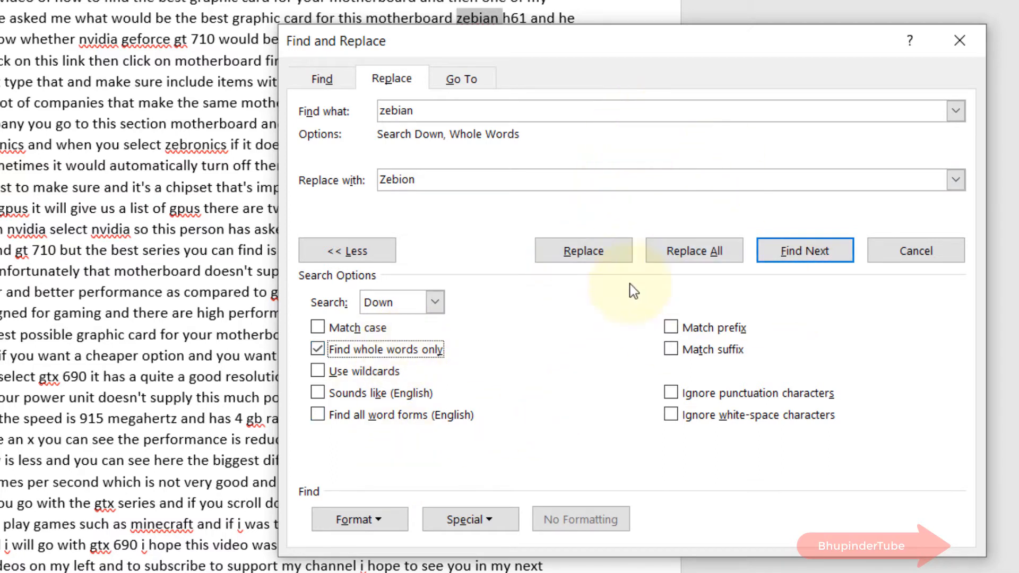
mouse_move(640, 189)
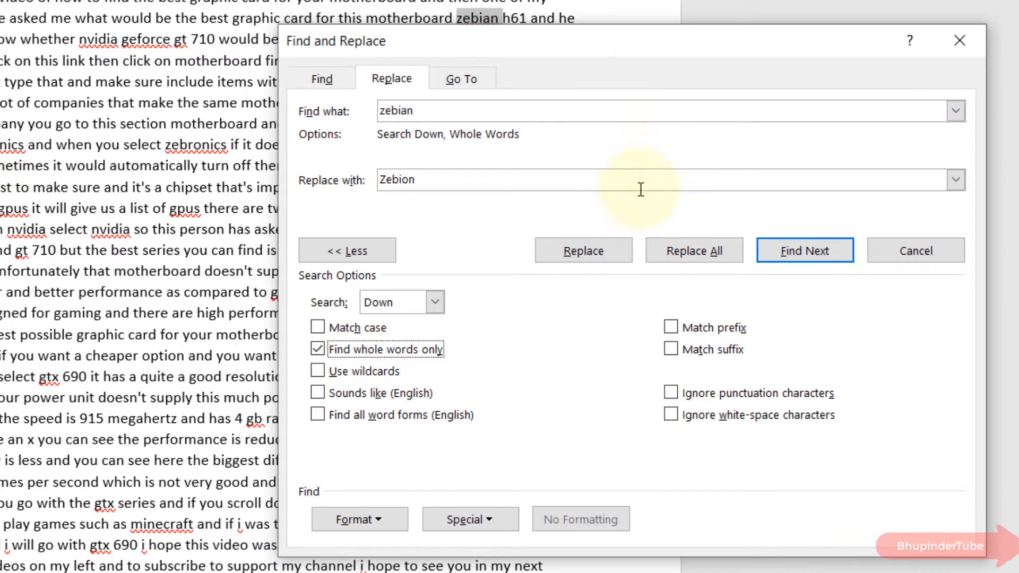
mouse_move(582, 250)
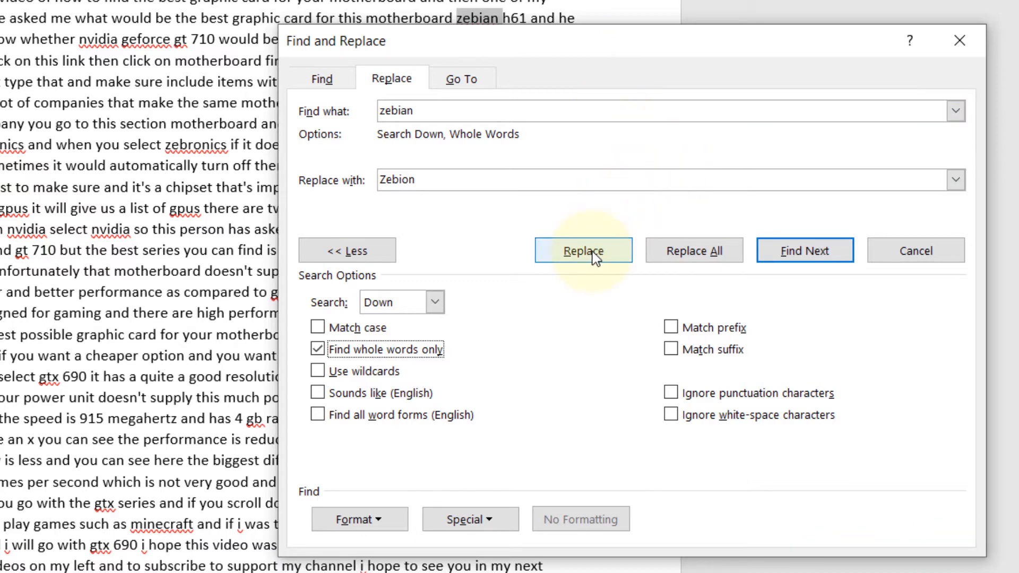
- Replace the found 'zebian' with 'Zebion', searching again from the document start
left_click(583, 251)
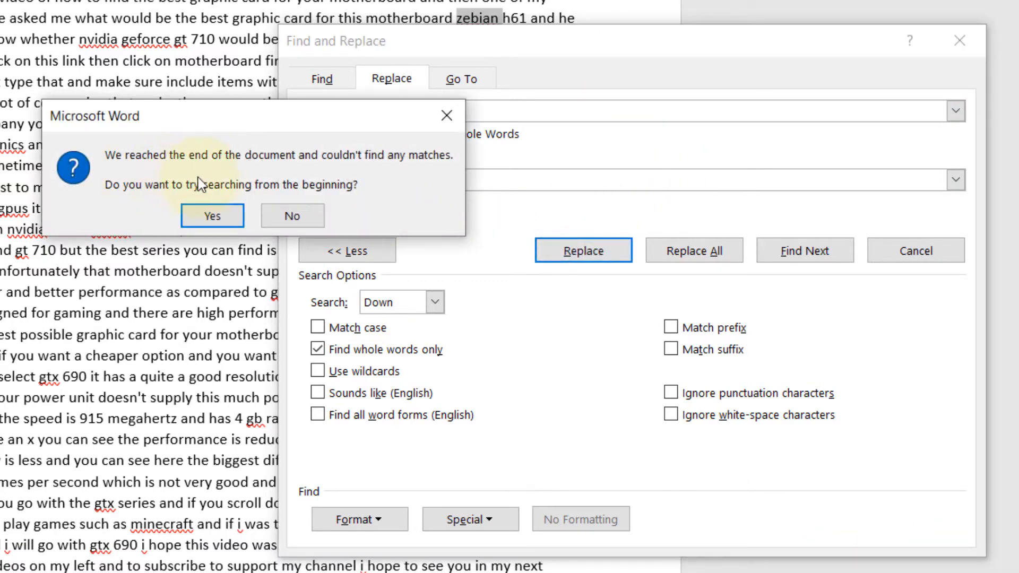
mouse_move(410, 173)
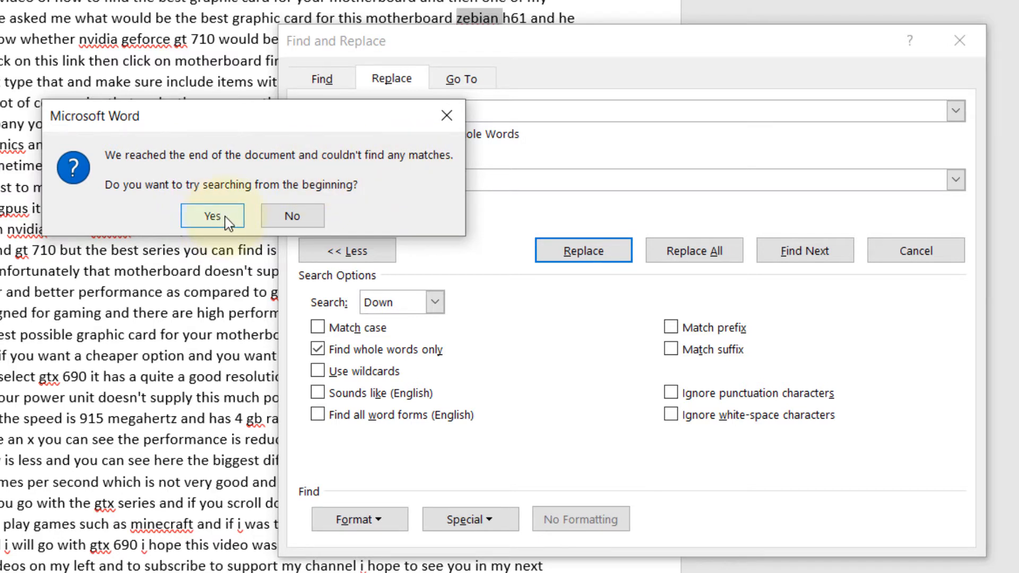
left_click(211, 215)
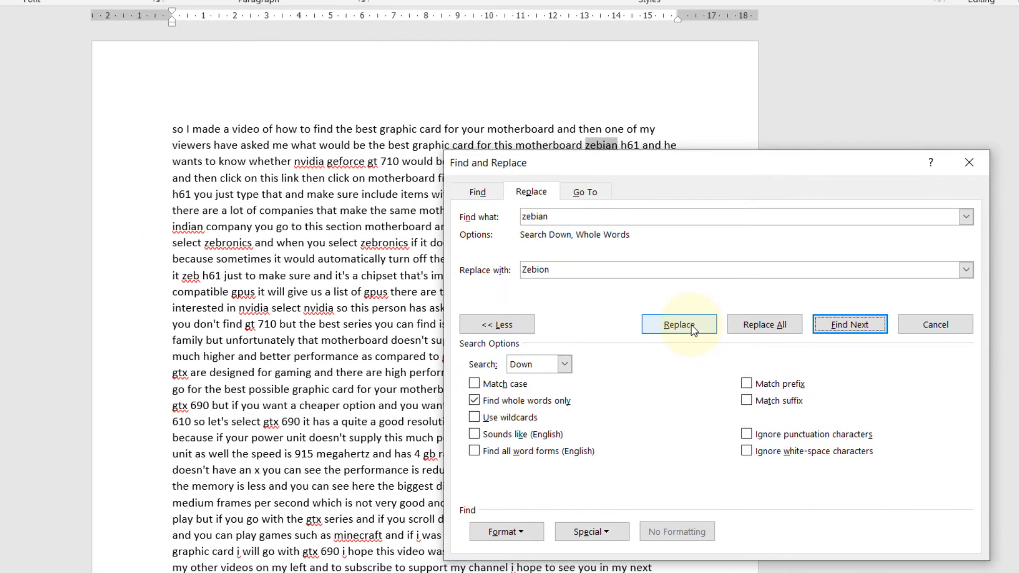
left_click(678, 323)
type("GTX")
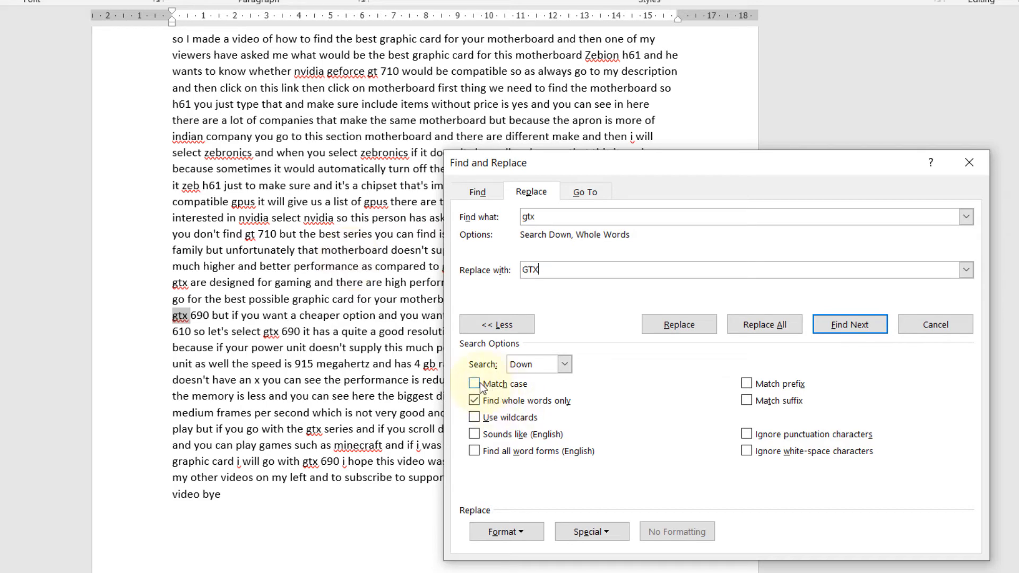
- Switch on Match case for the 'gtx' to 'GTX' search
left_click(474, 383)
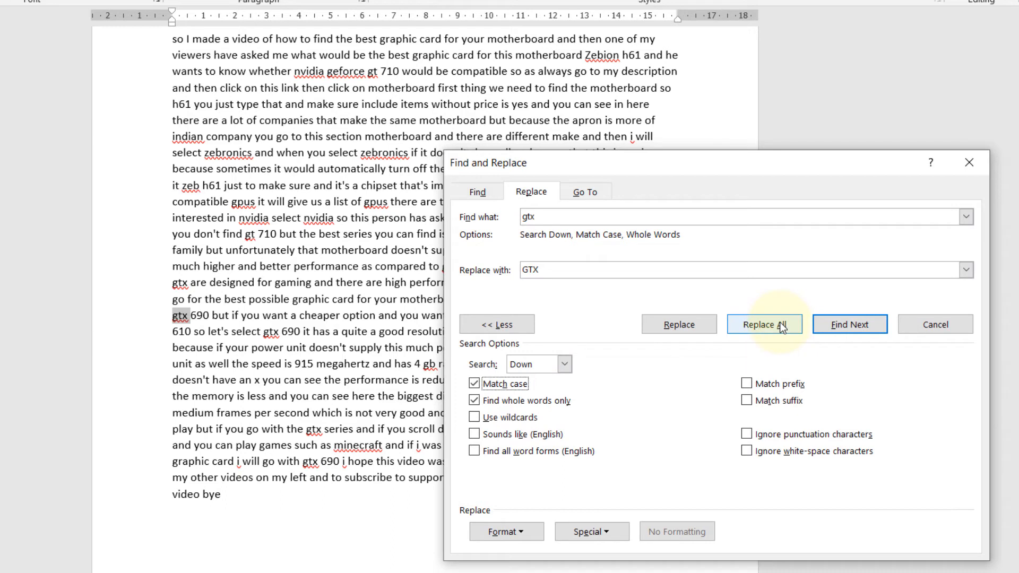
- Replace All 'gtx' with 'GTX' from the start, seven replacements, and acknowledge the summary
left_click(764, 325)
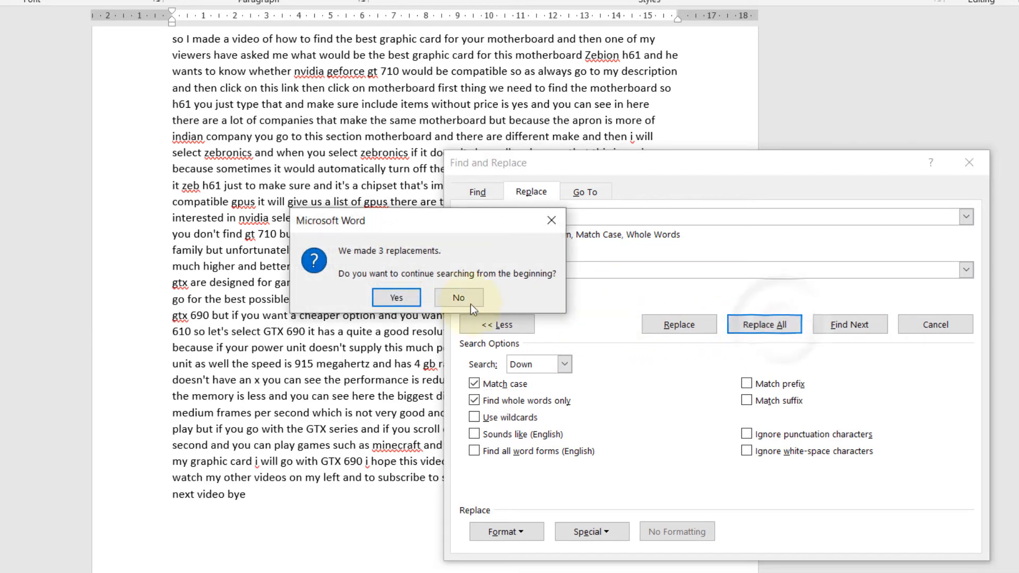
mouse_move(440, 288)
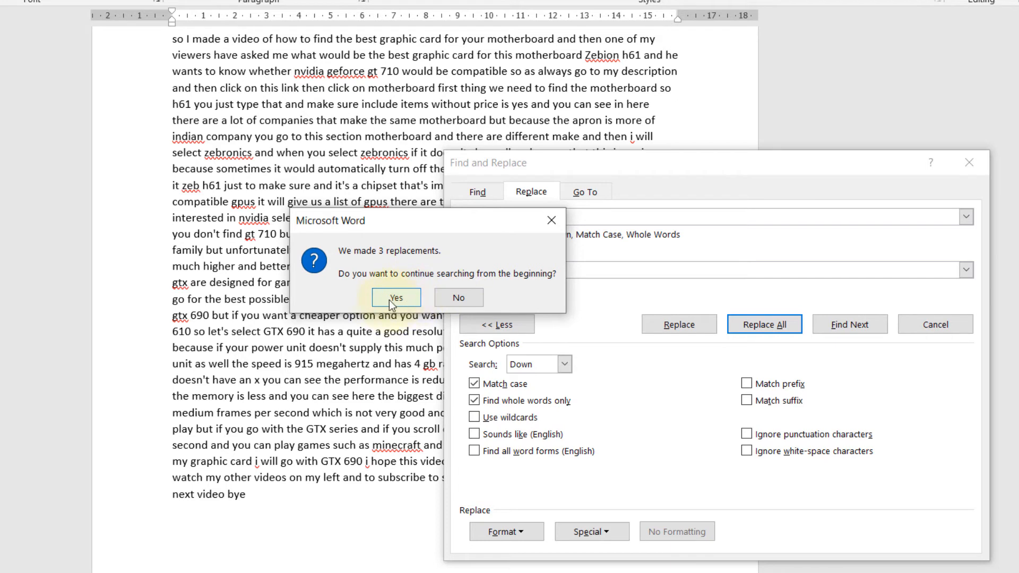
left_click(396, 297)
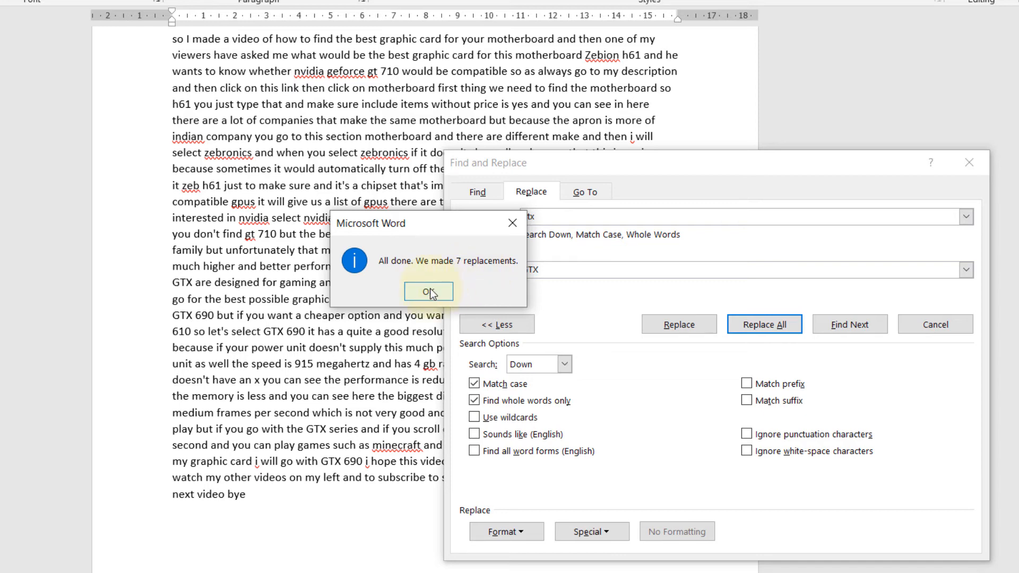
left_click(427, 291)
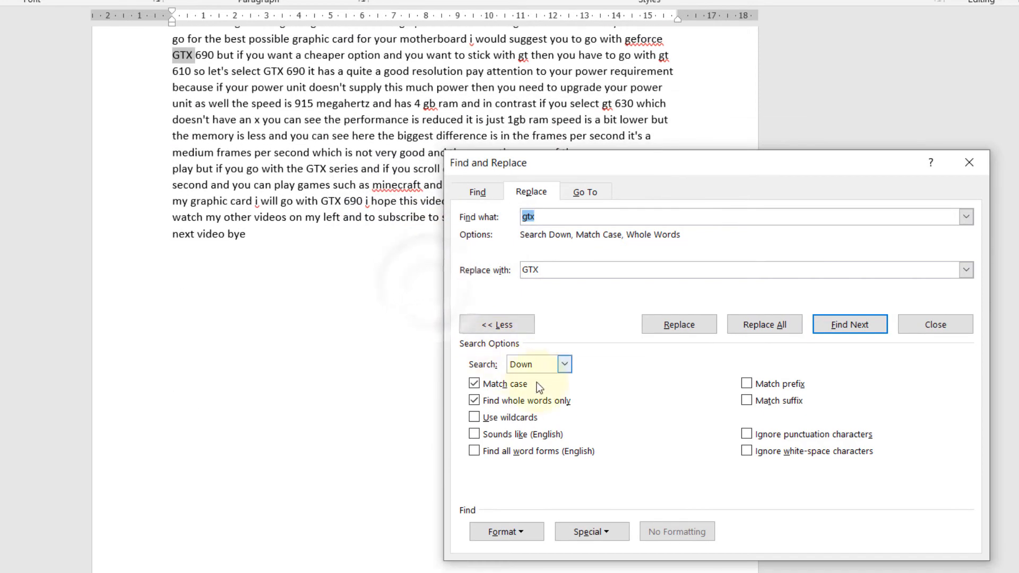
mouse_move(623, 453)
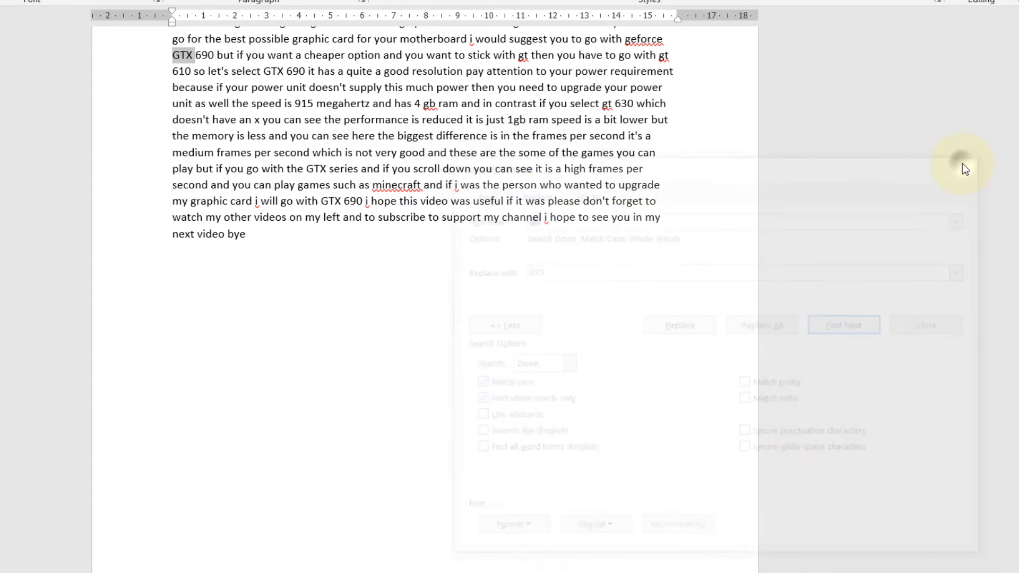
- Close Find and Replace to view the corrected text, then reopen it from Home > Editing > Replace
left_click(924, 324)
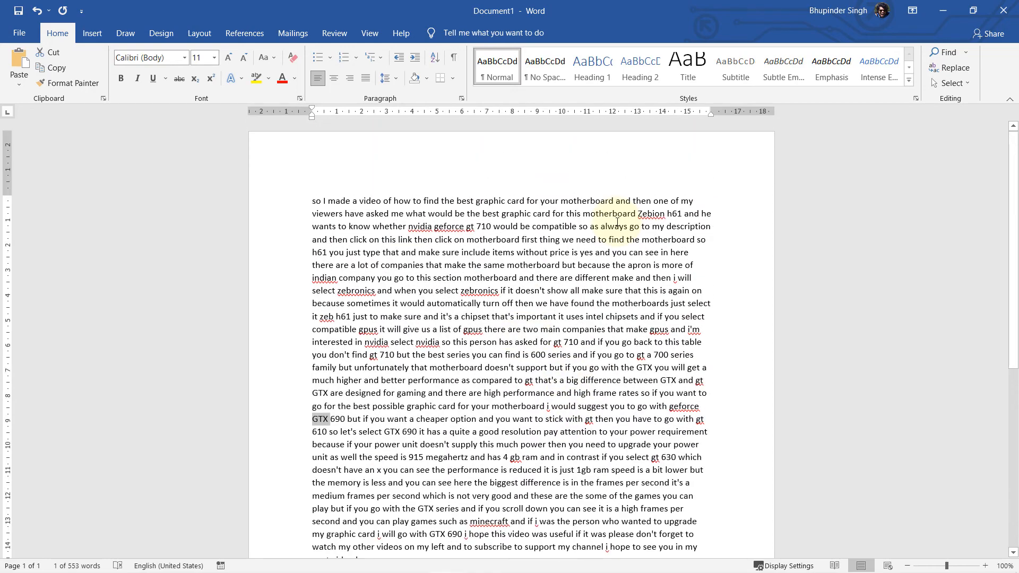
mouse_move(998, 247)
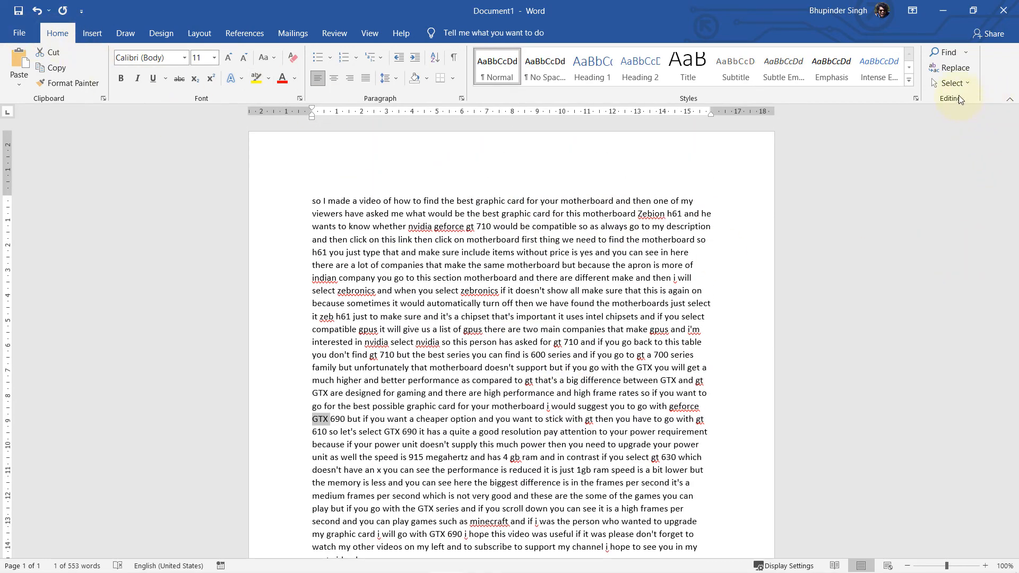
mouse_move(953, 68)
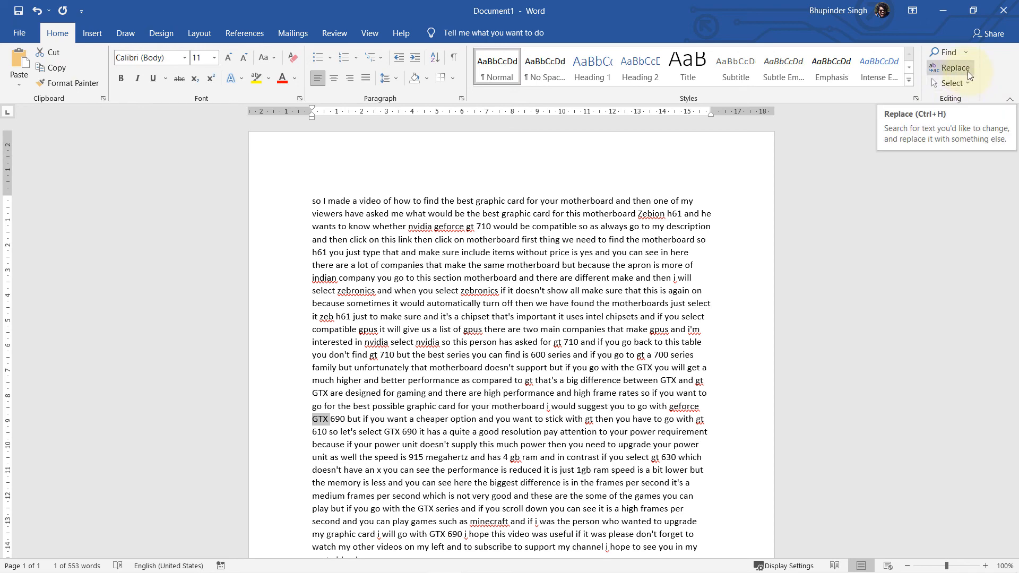
left_click(953, 68)
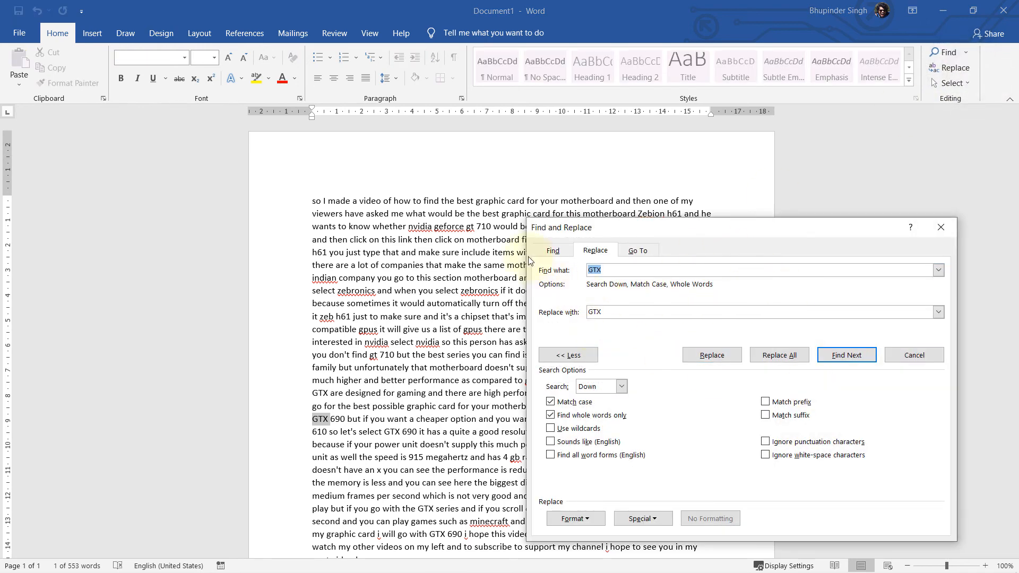